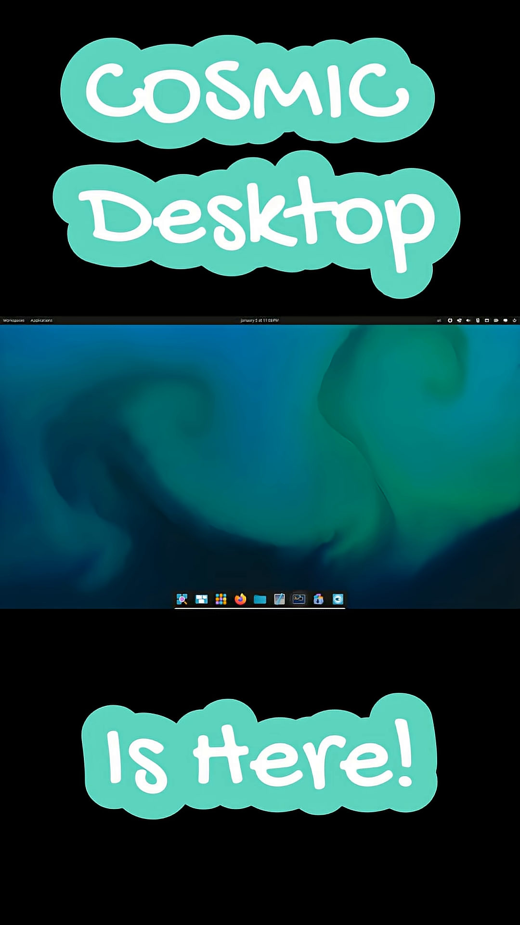
Step: Run neofetch in a terminal window and then close the terminal
click(299, 599)
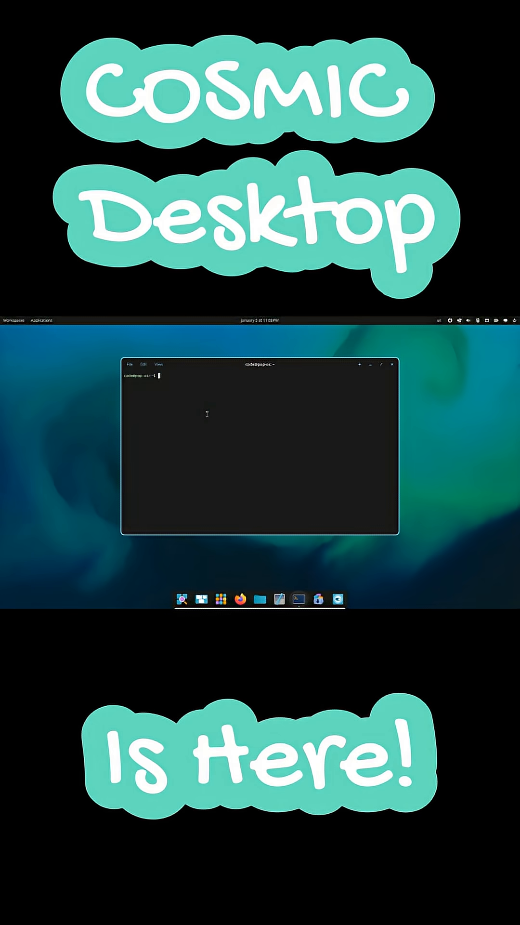
text(neofetch)
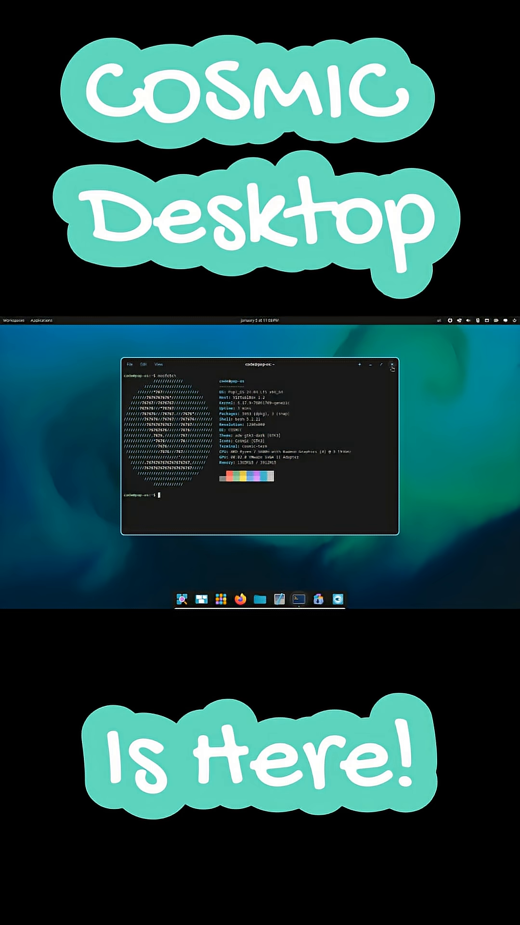
click(390, 364)
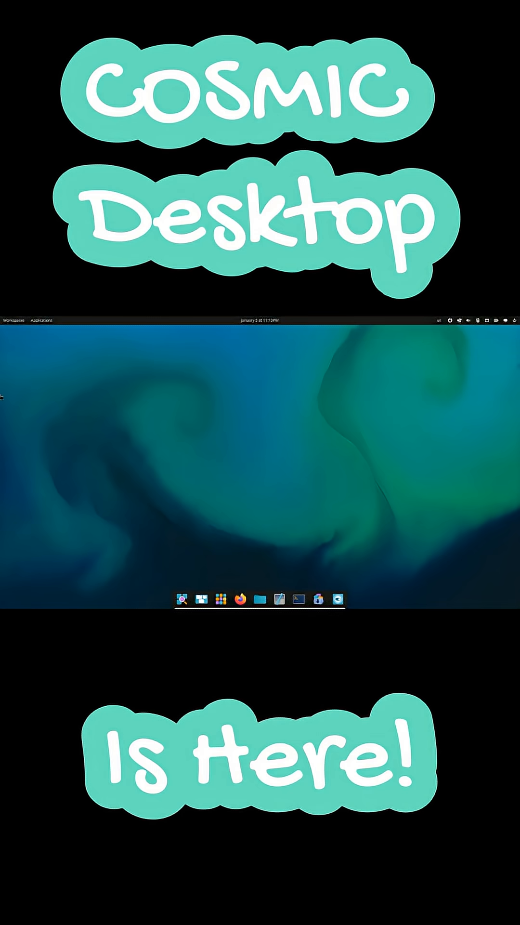
Step: Launch Files on the Home folder, tile the workspace windows, and bring up Desktop settings
click(260, 599)
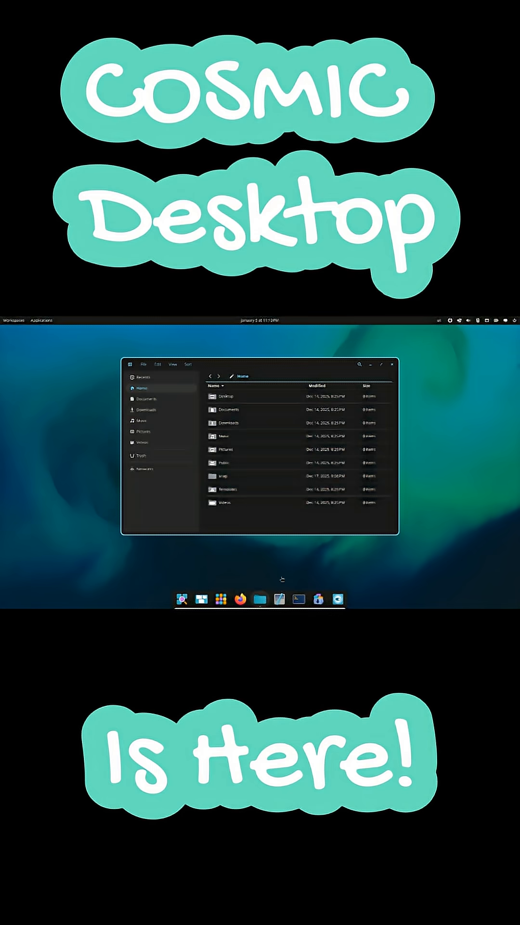
click(298, 598)
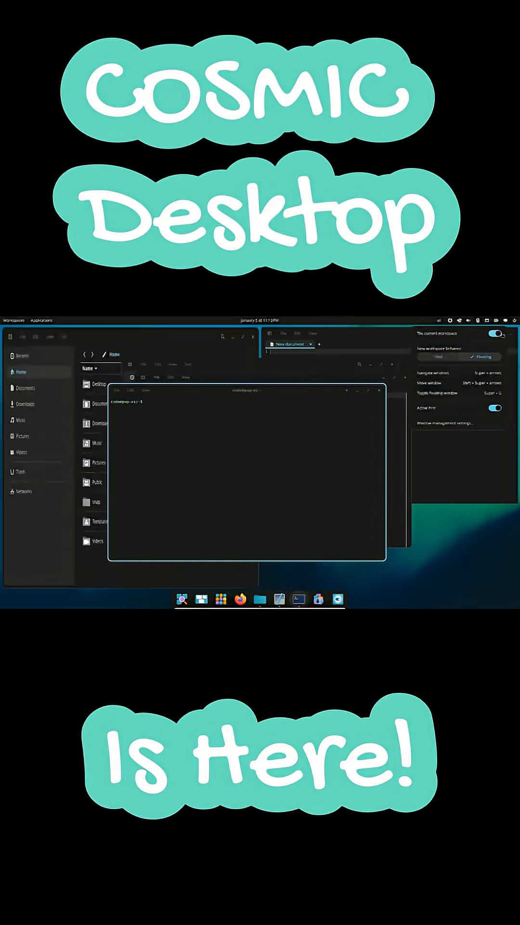
click(494, 332)
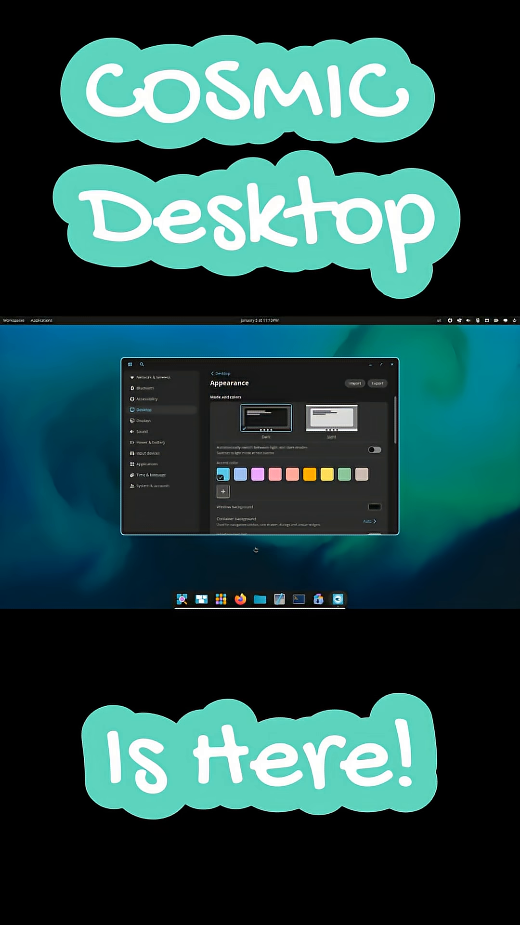
Step: Go to the Dock settings and turn off automatic dock hiding
click(213, 373)
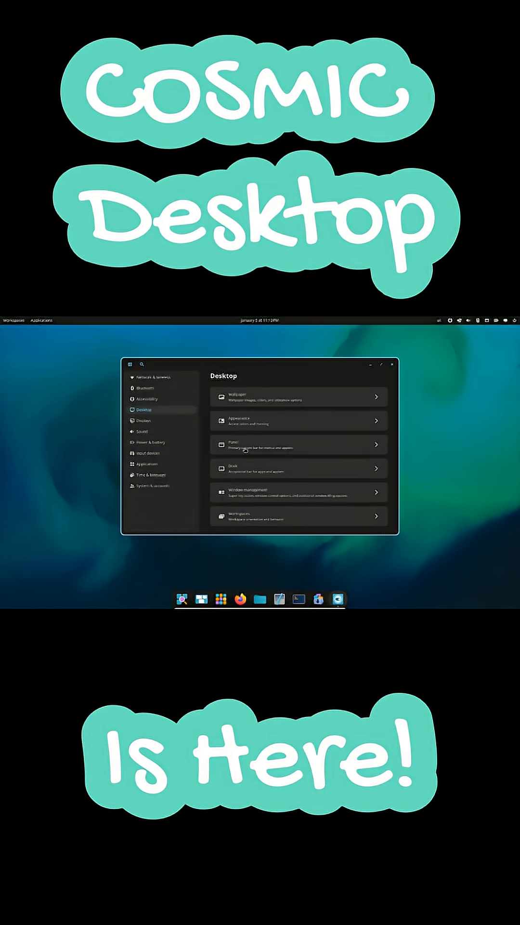
click(297, 468)
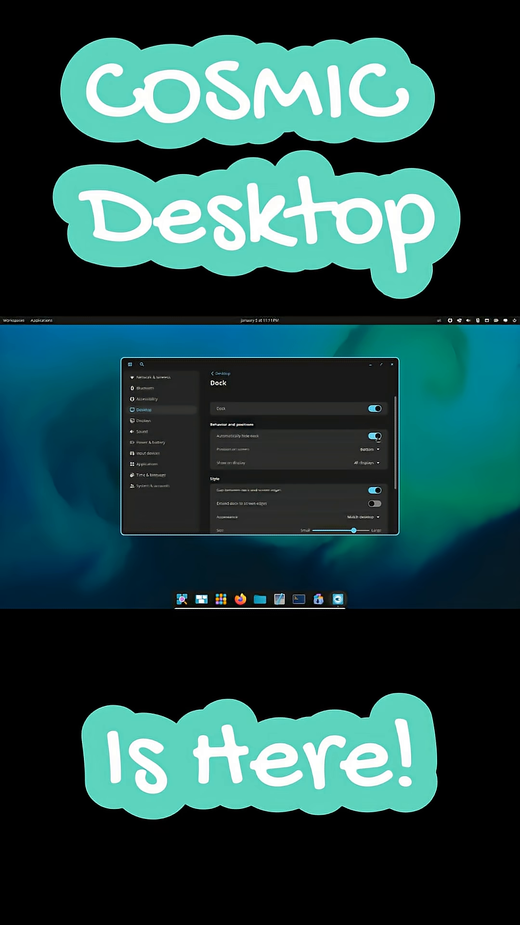
click(367, 449)
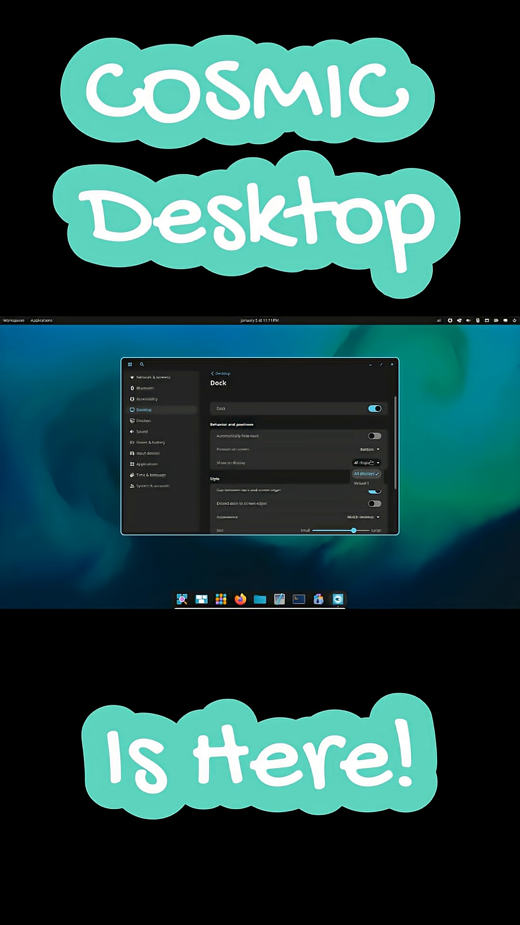
Step: Stop the dock extending to screen edges, set medium size, slightly transparent background, and show its applets
scroll(down, 3)
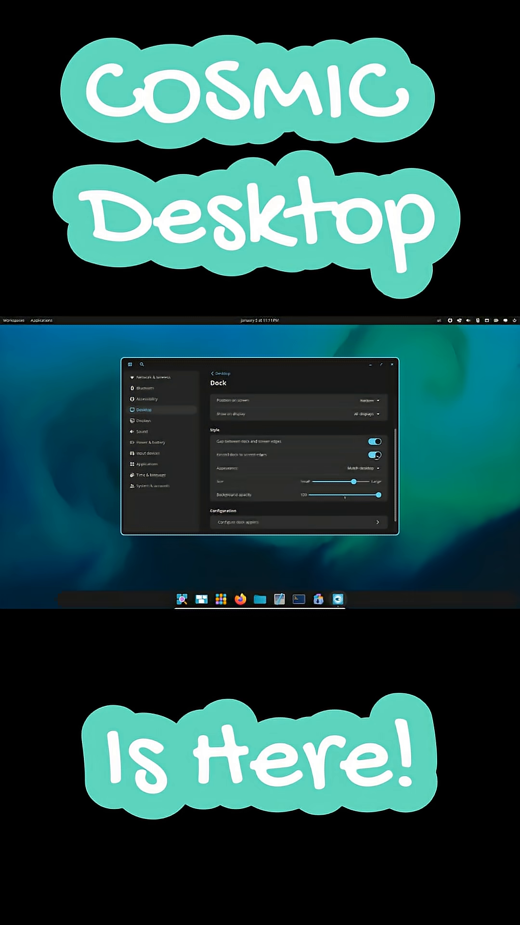
click(374, 453)
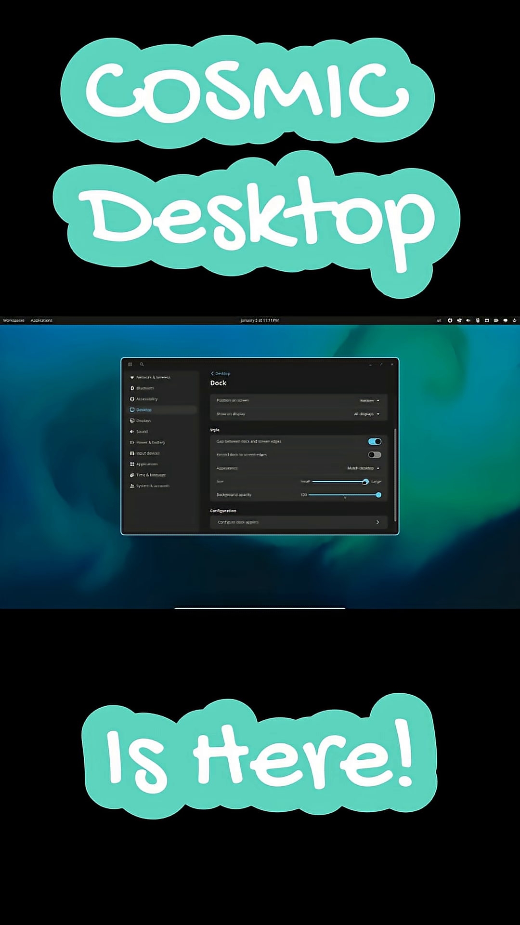
drag(366, 481, 326, 482)
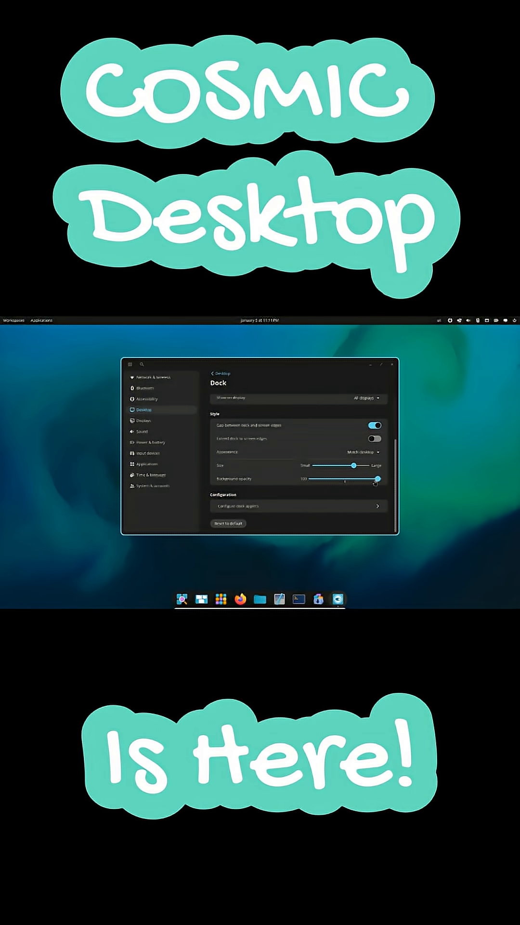
drag(377, 479, 324, 479)
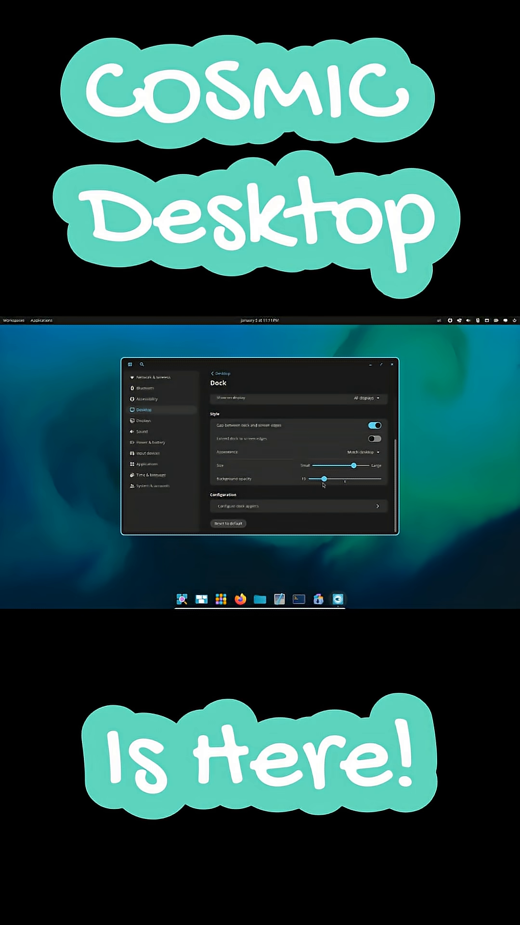
click(237, 506)
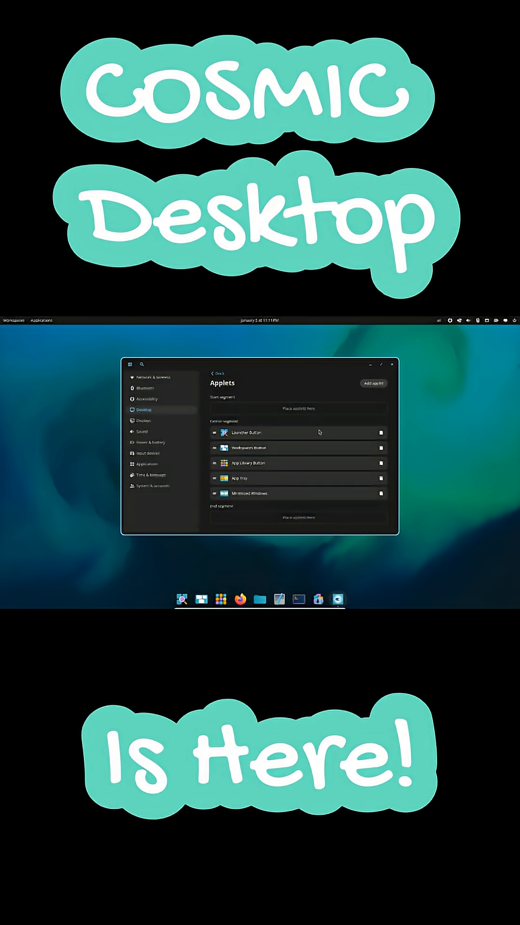
Step: Leave the Dock settings and launch the file manager and a terminal from the dock
click(216, 373)
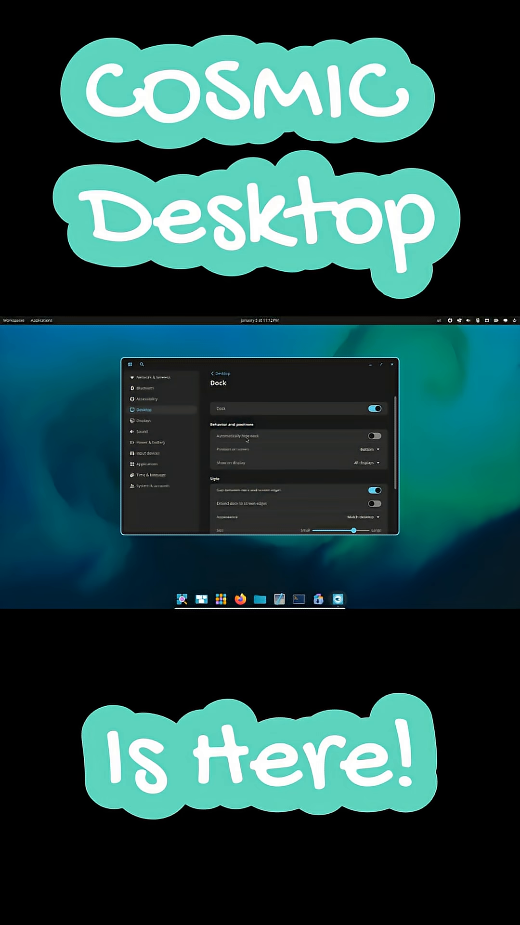
click(393, 365)
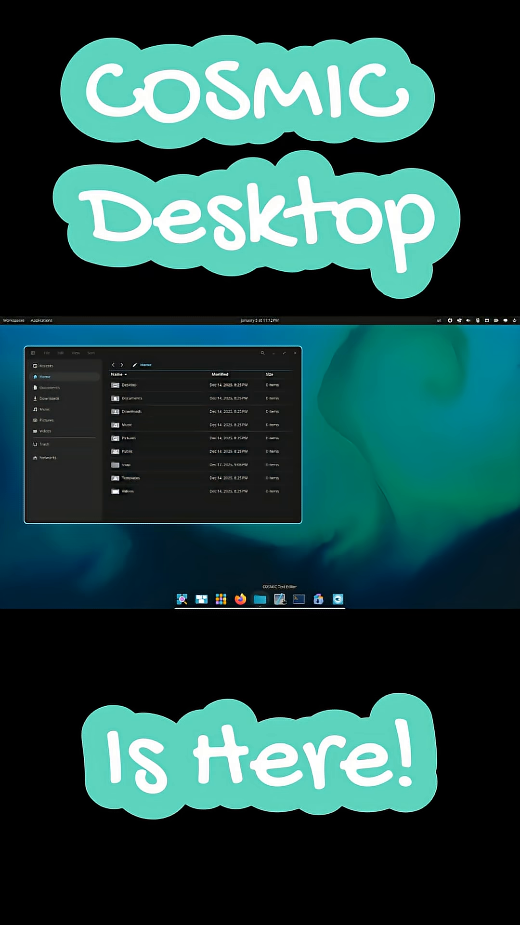
click(298, 599)
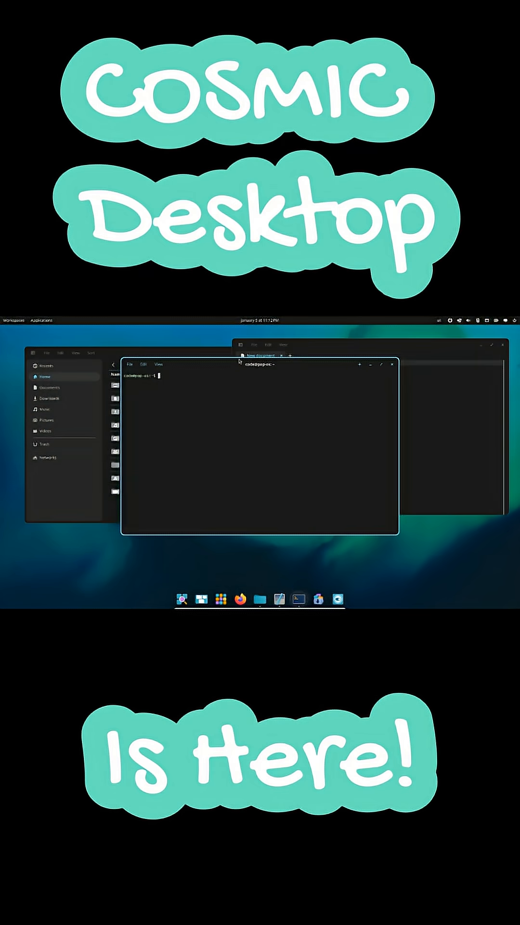